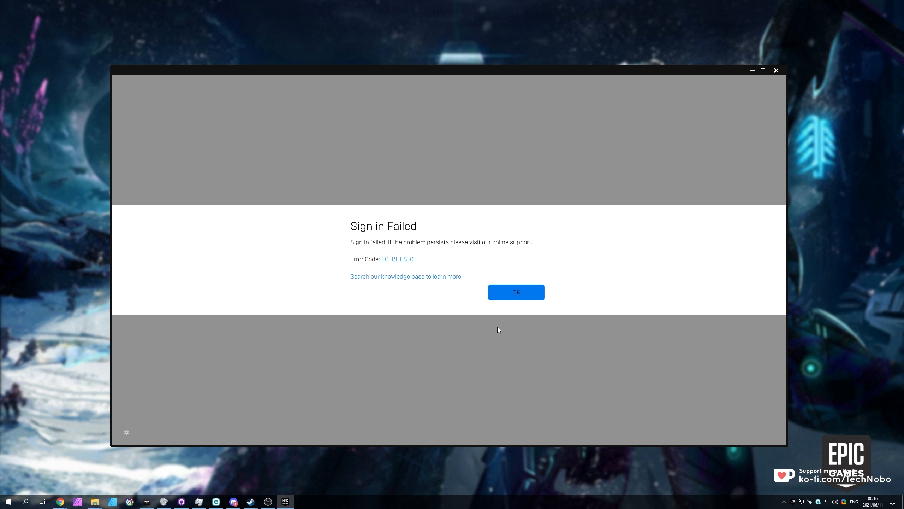
mouse_move(402, 243)
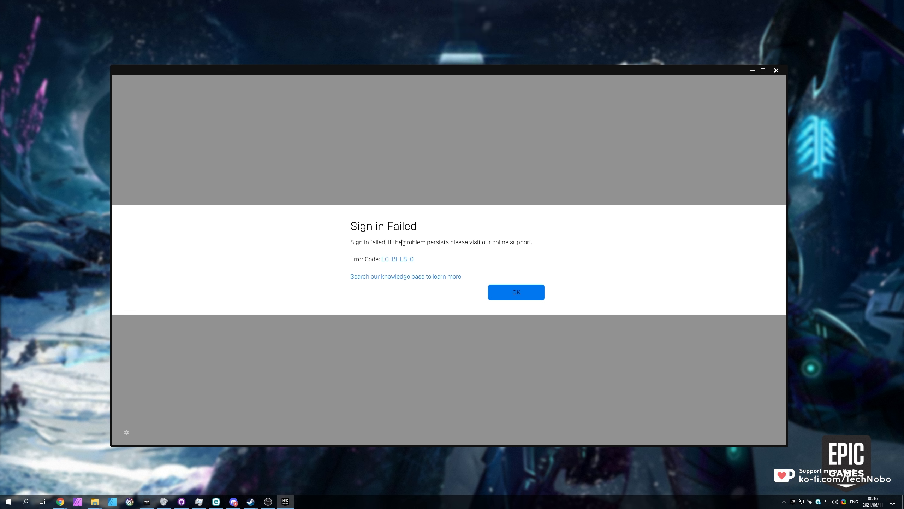
mouse_move(476, 255)
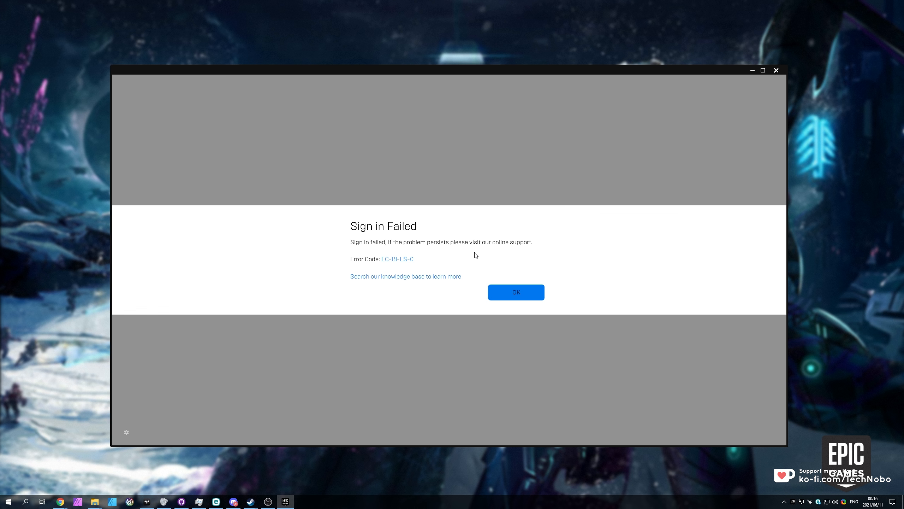
mouse_move(415, 234)
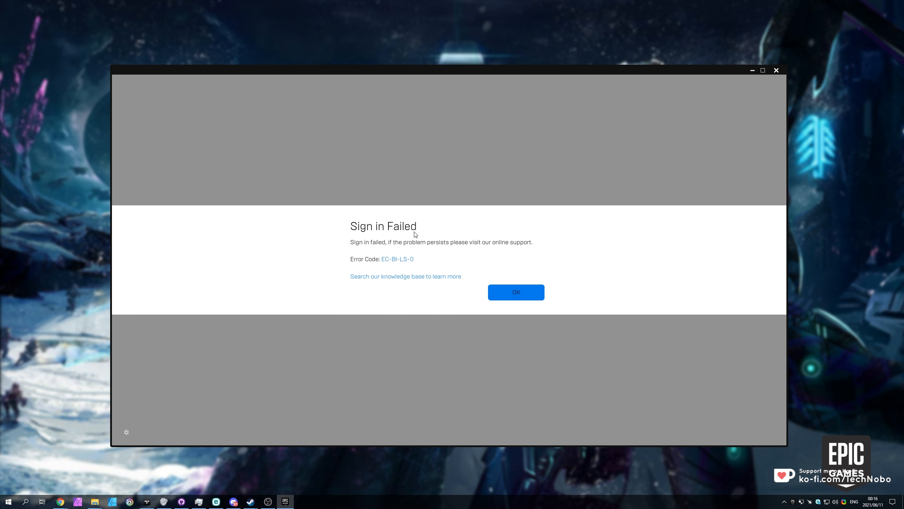
mouse_move(410, 248)
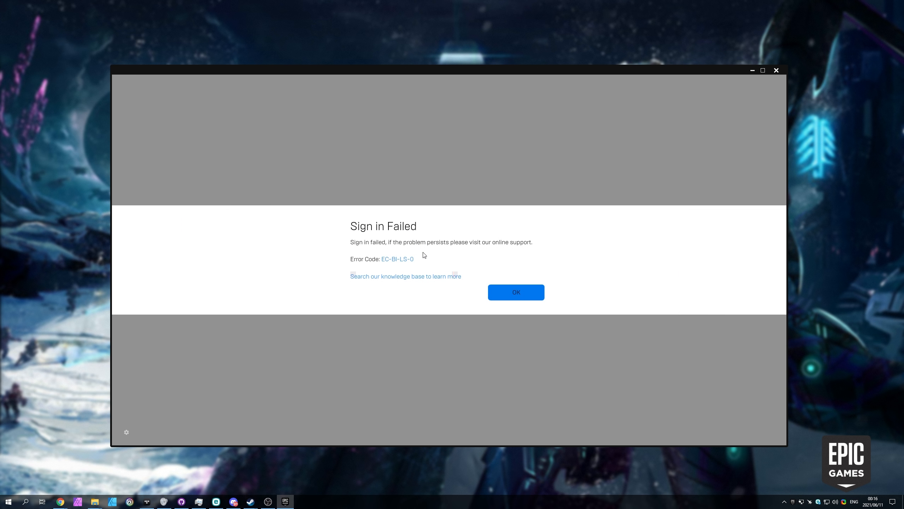
mouse_move(396, 239)
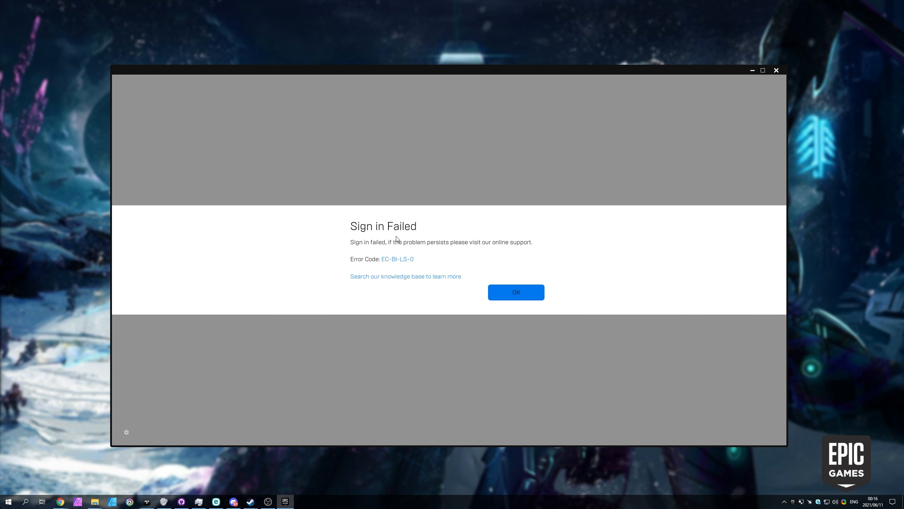
mouse_move(444, 259)
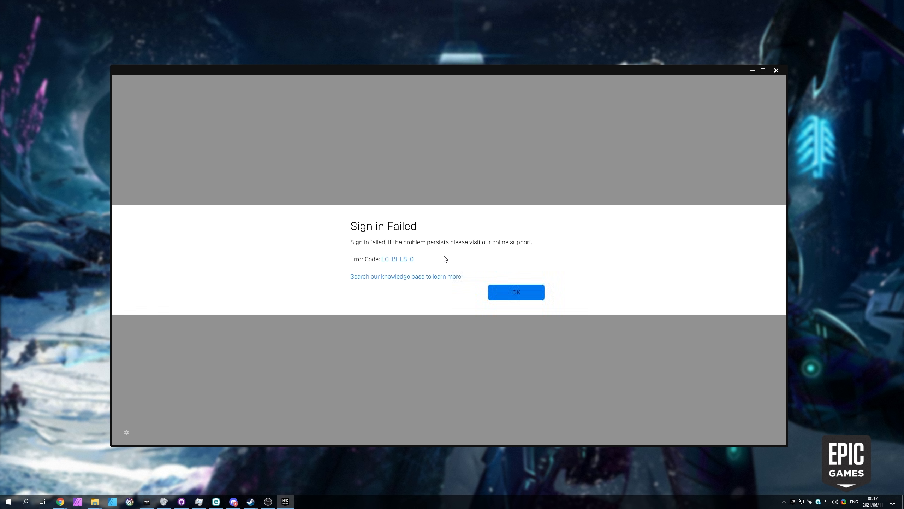
mouse_move(447, 255)
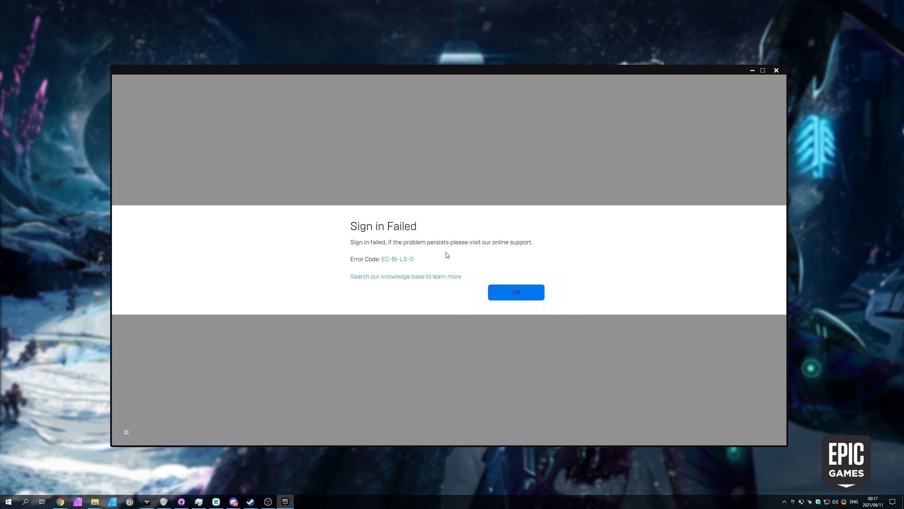
mouse_move(397, 259)
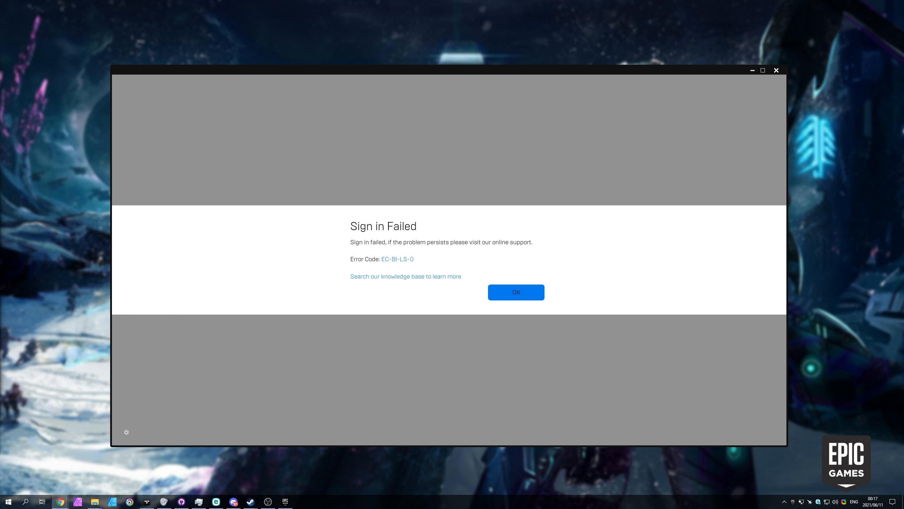
Search the Epic Games Help knowledge base for EC-BI-LS-0 and move to results page 2.
left_click(405, 276)
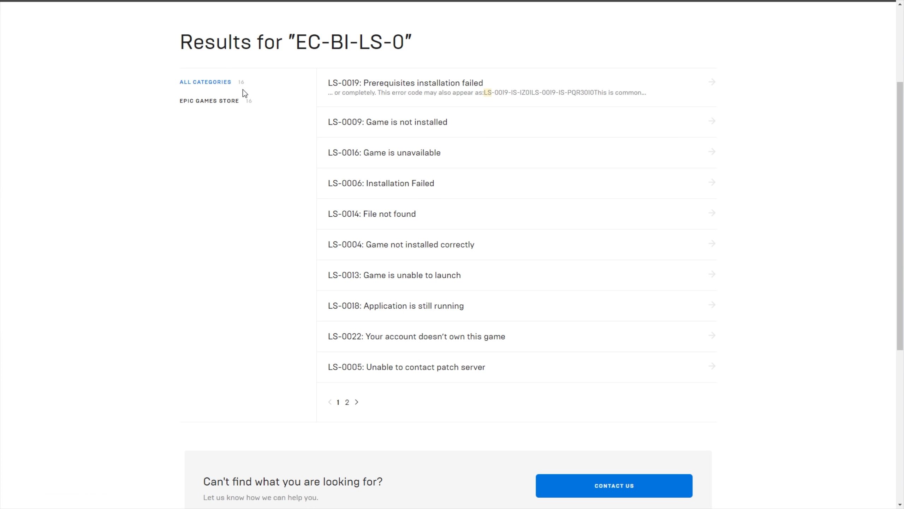
left_click(346, 402)
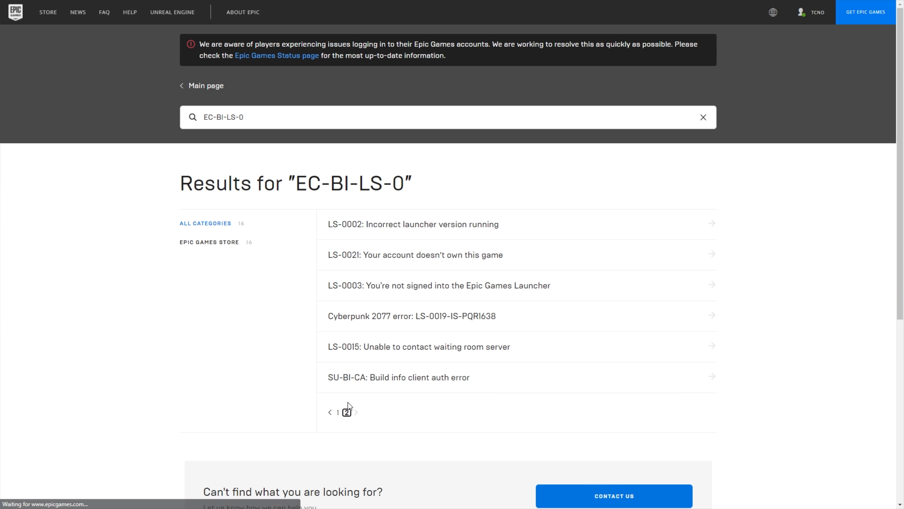
mouse_move(368, 259)
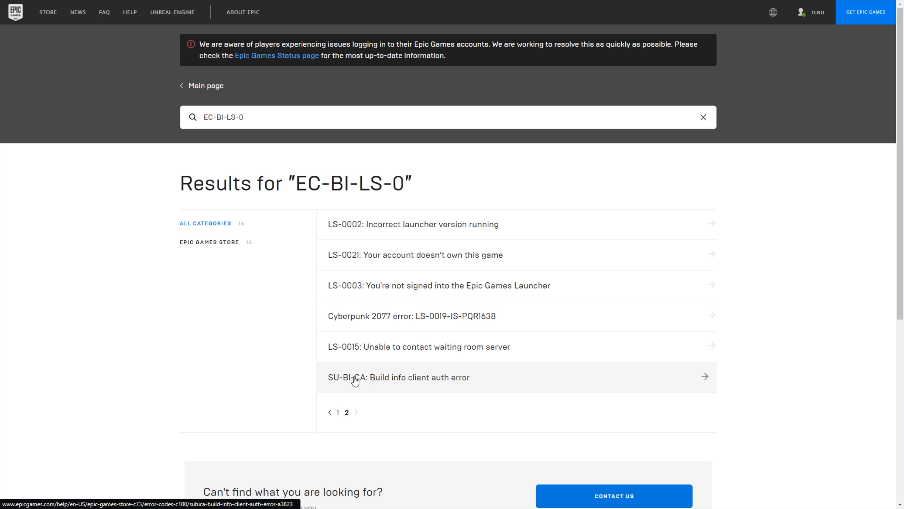
mouse_move(299, 216)
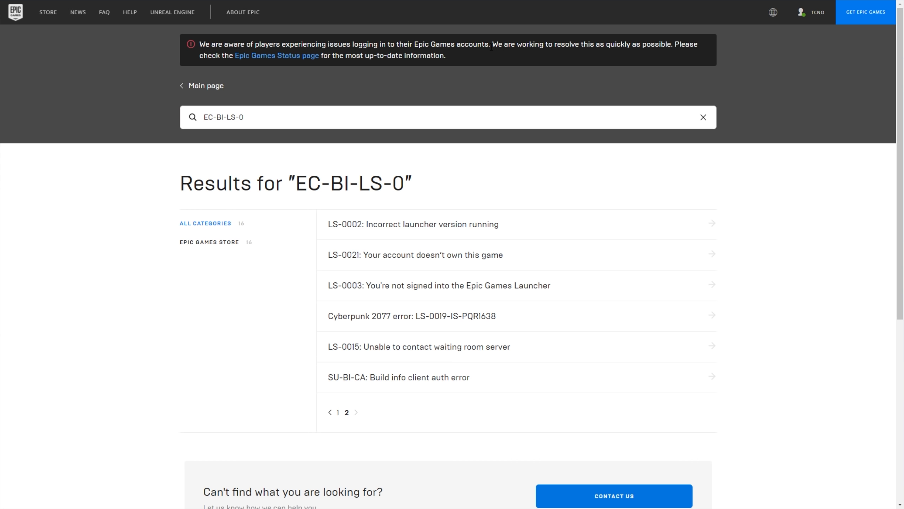
mouse_move(267, 52)
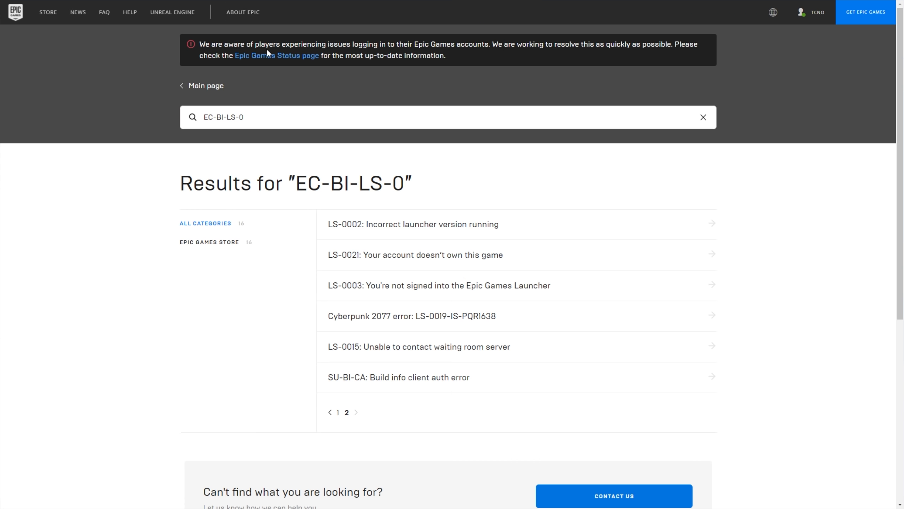
mouse_move(276, 55)
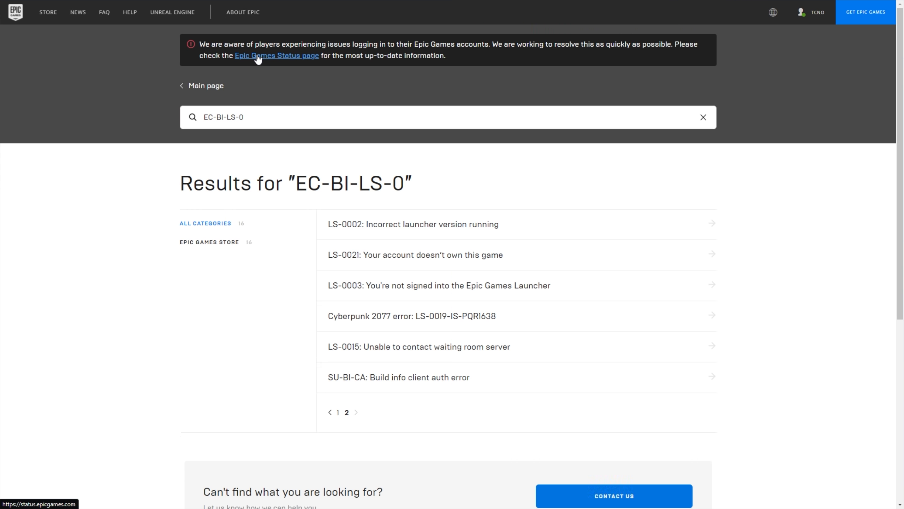
left_click(276, 55)
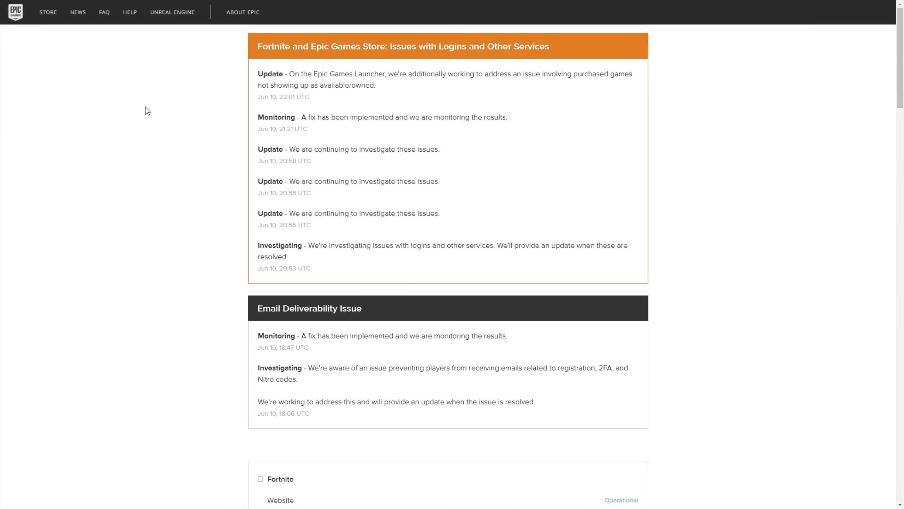
mouse_move(255, 208)
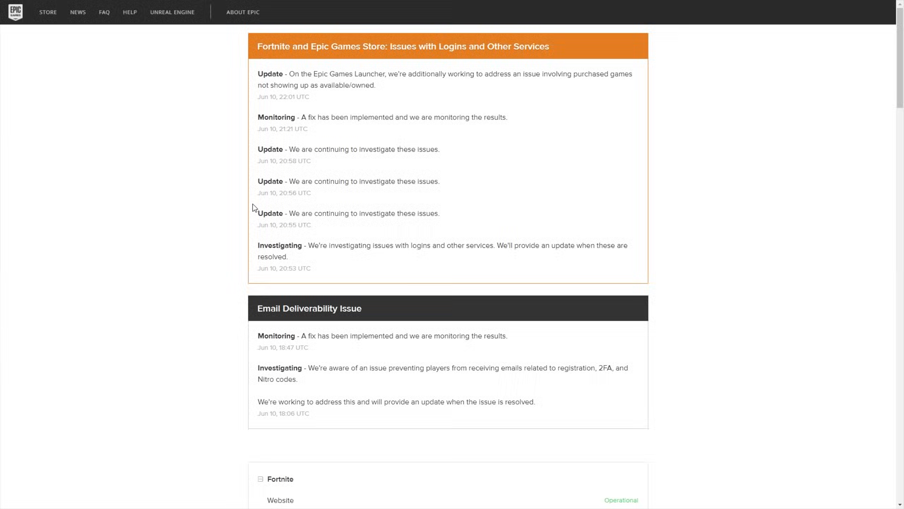
mouse_move(661, 290)
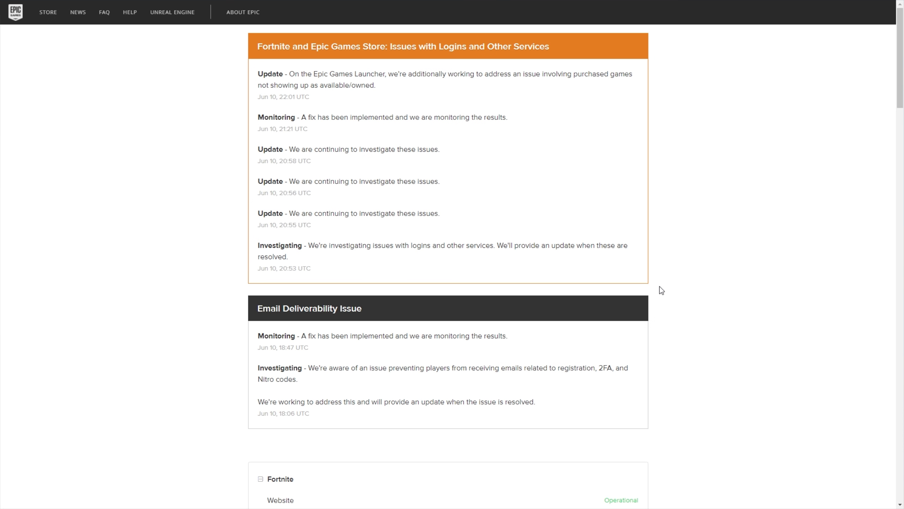
scroll("down", 3)
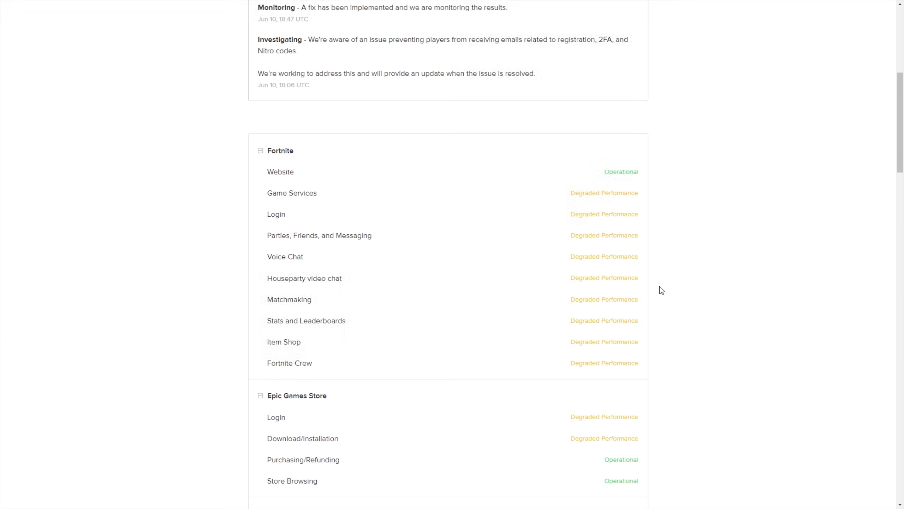
scroll("down", 3)
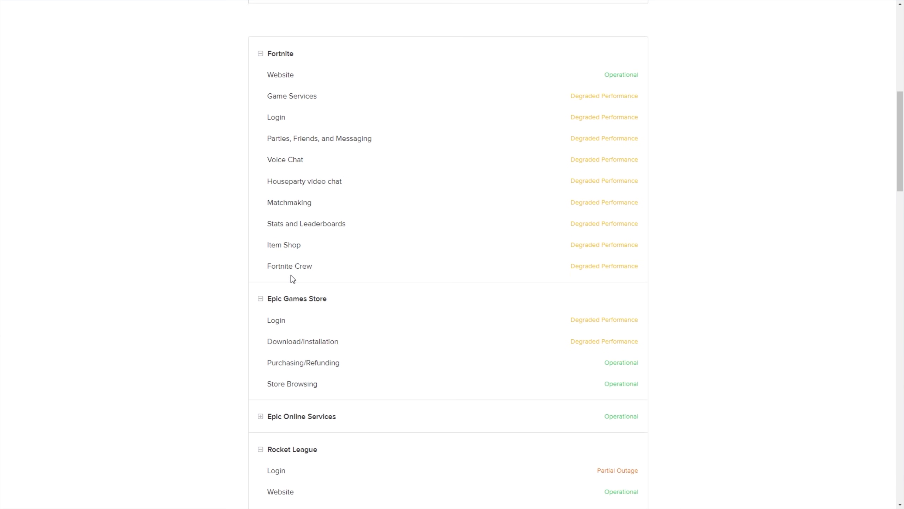
scroll("down", 3)
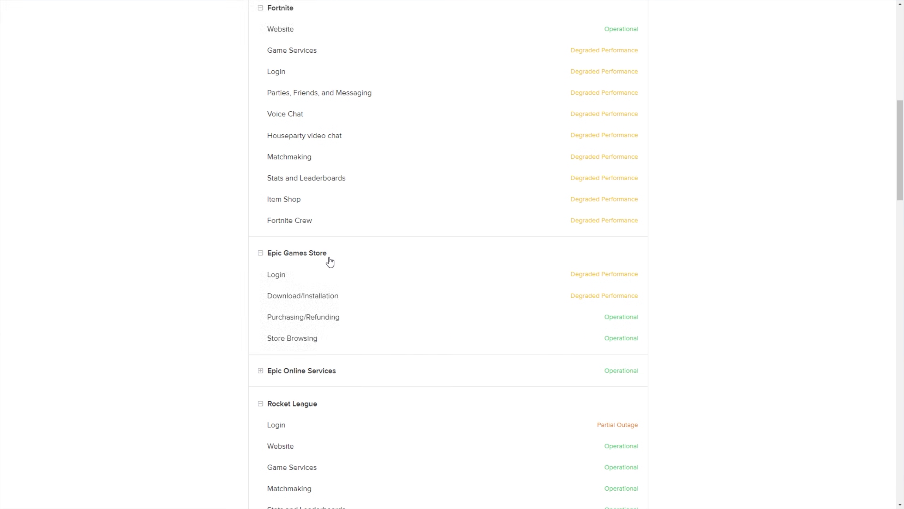
mouse_move(266, 279)
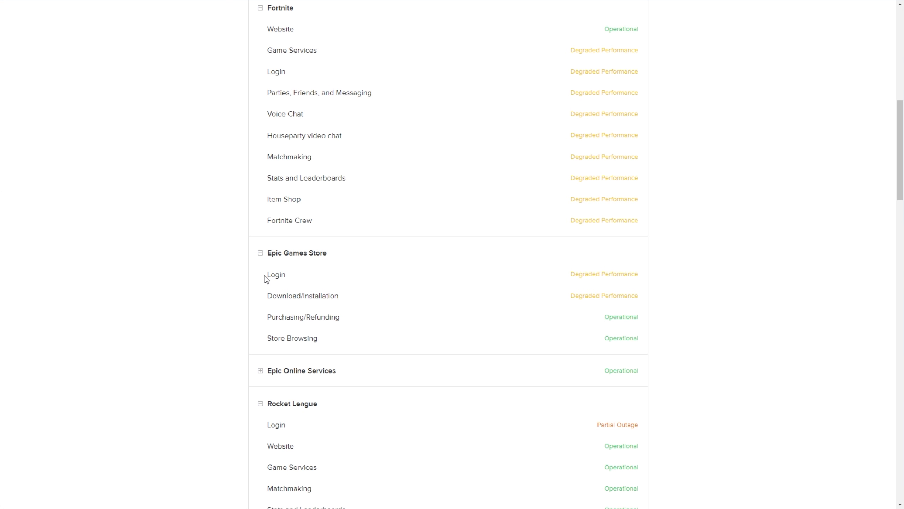
double_click(597, 273)
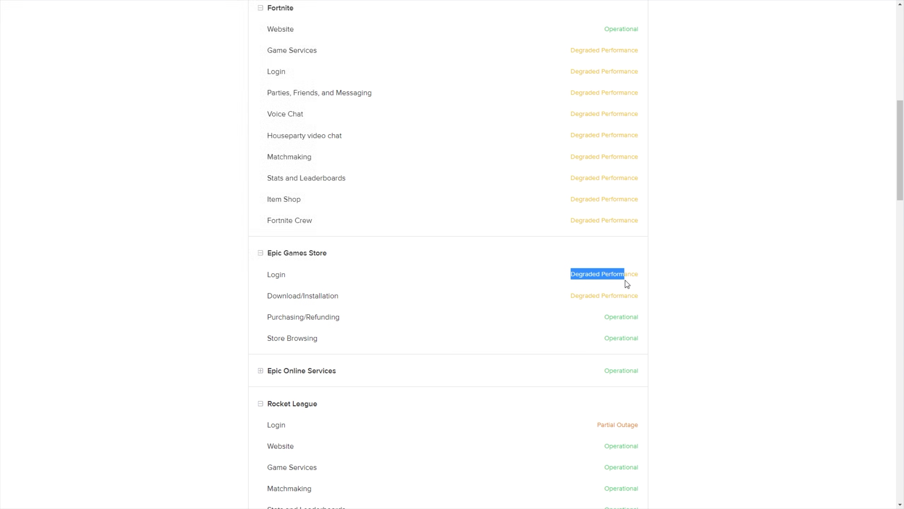
scroll("down", 3)
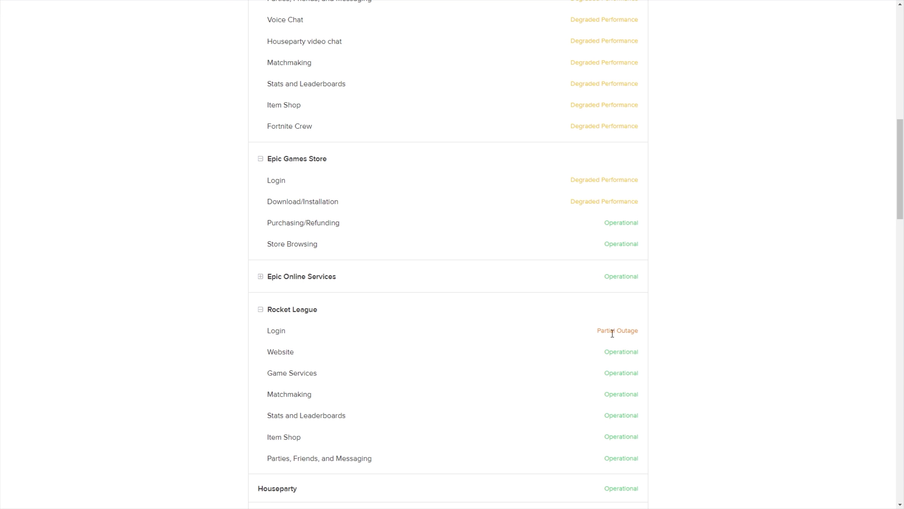
double_click(604, 180)
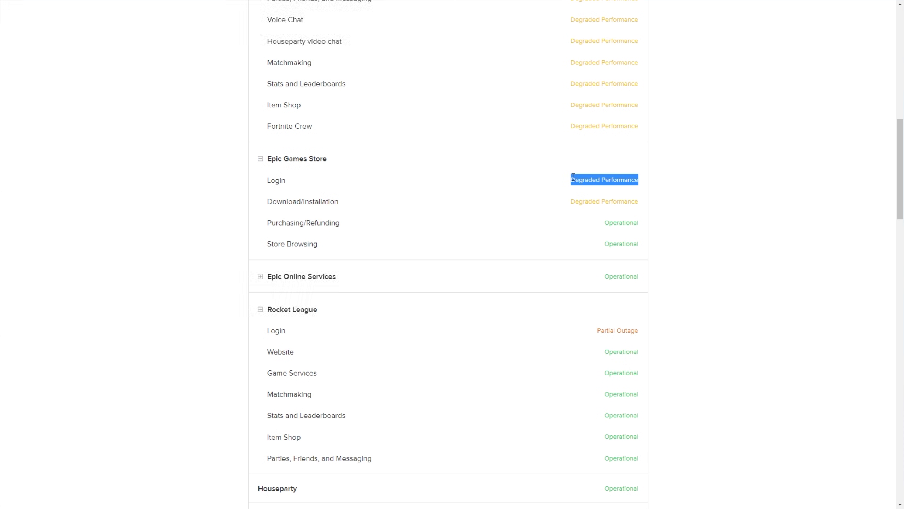
scroll("down", 3)
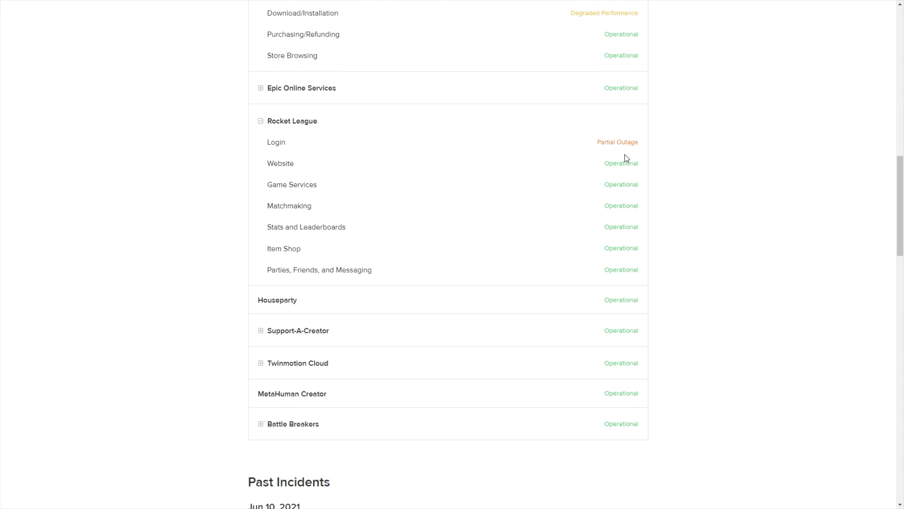
mouse_move(633, 181)
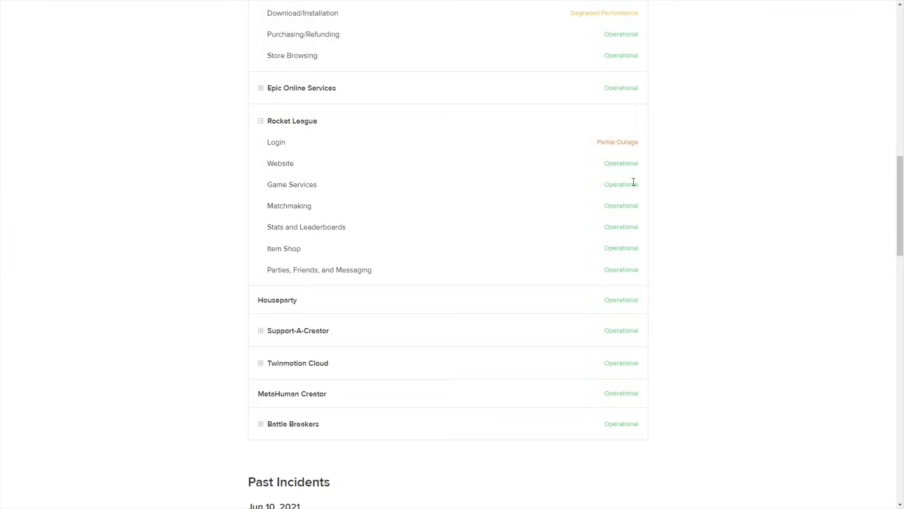
scroll("up", 3)
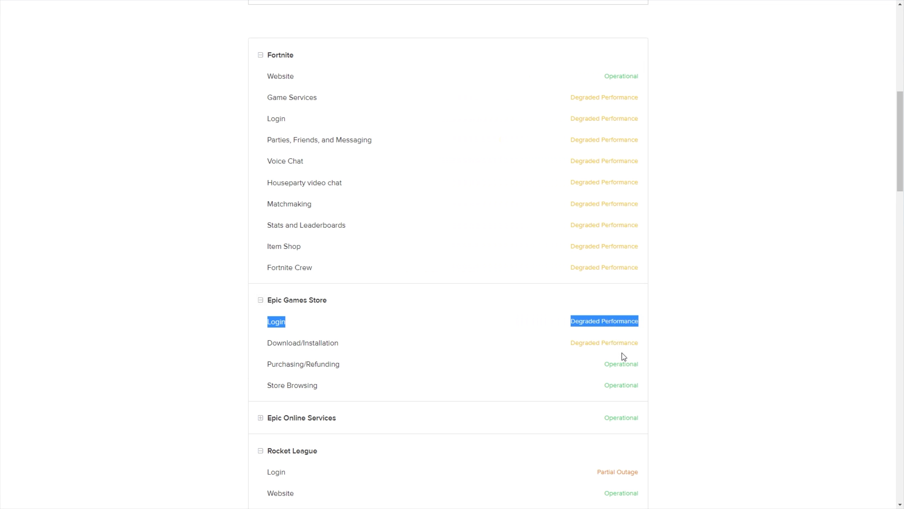
mouse_move(498, 332)
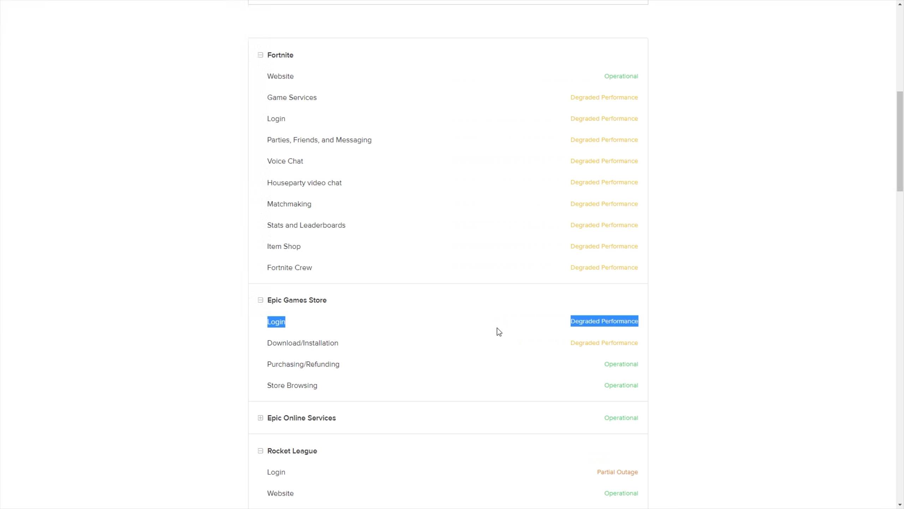
mouse_move(505, 330)
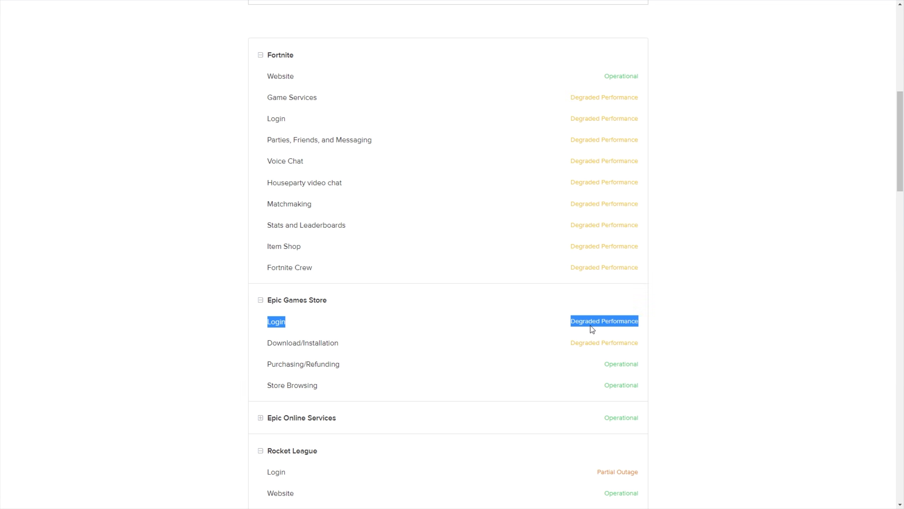
mouse_move(565, 325)
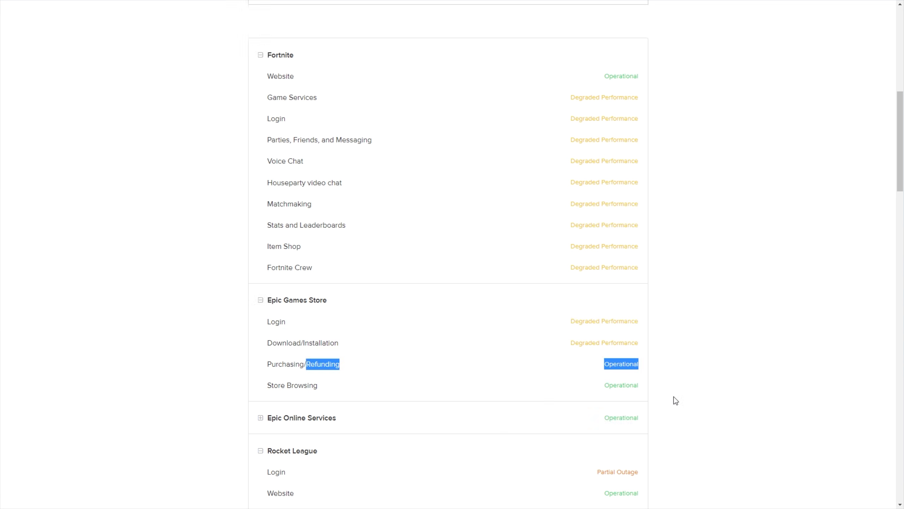
left_click(621, 364)
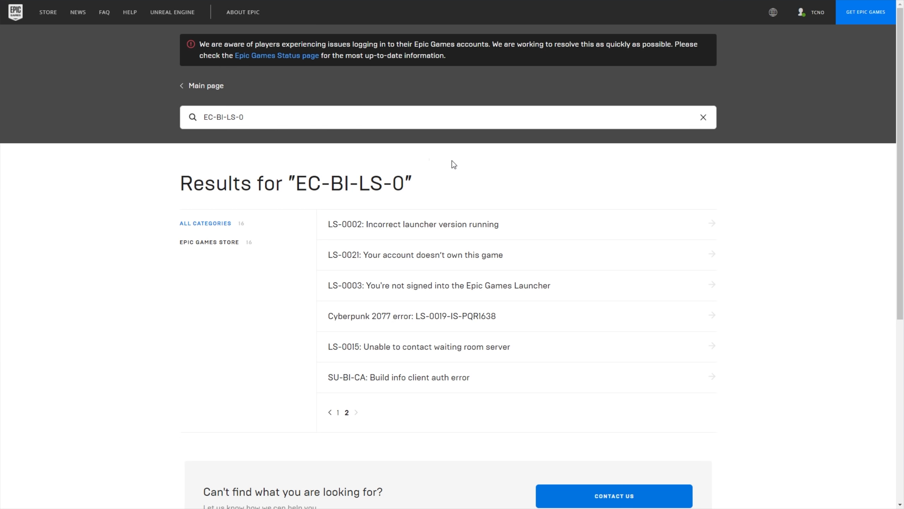
mouse_move(700, 165)
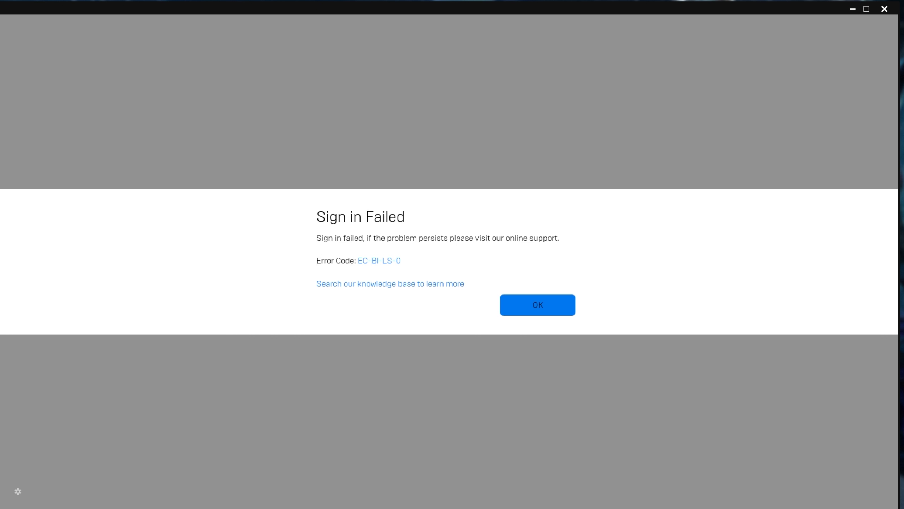
Return from the Help Center results to the launcher's Sign in Failed (EC-BI-LS-0) dialog.
left_click(866, 8)
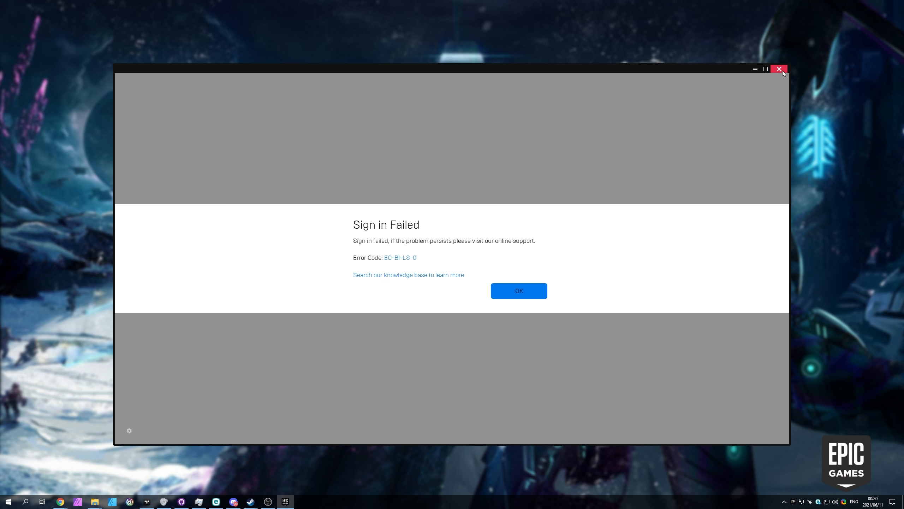
Dismiss the sign-in failure, close the launcher window and head to quit its background process.
left_click(518, 290)
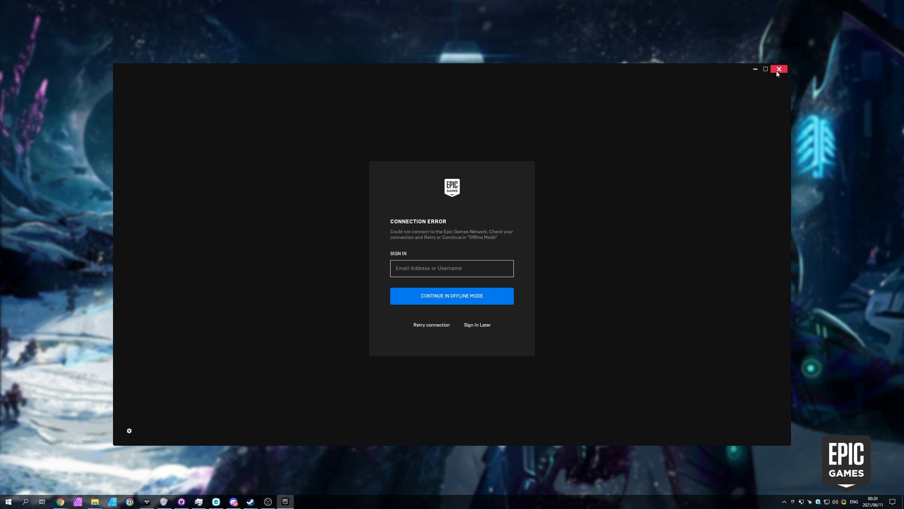
left_click(778, 69)
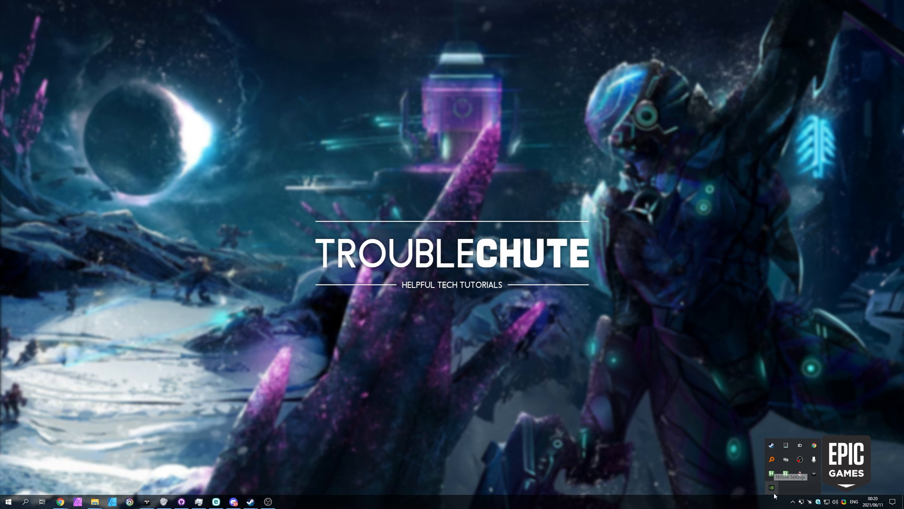
left_click(8, 501)
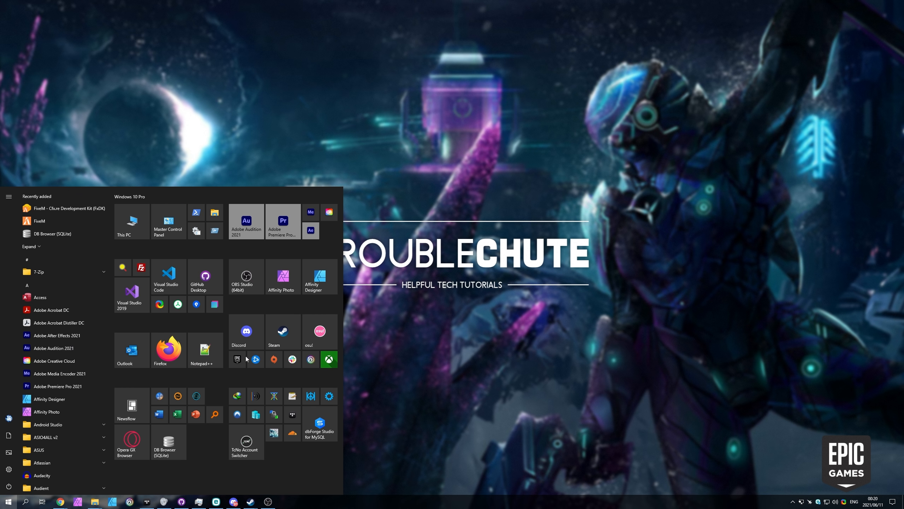
Find 'epic' in Start search and run Epic Games Launcher as administrator.
type("epic")
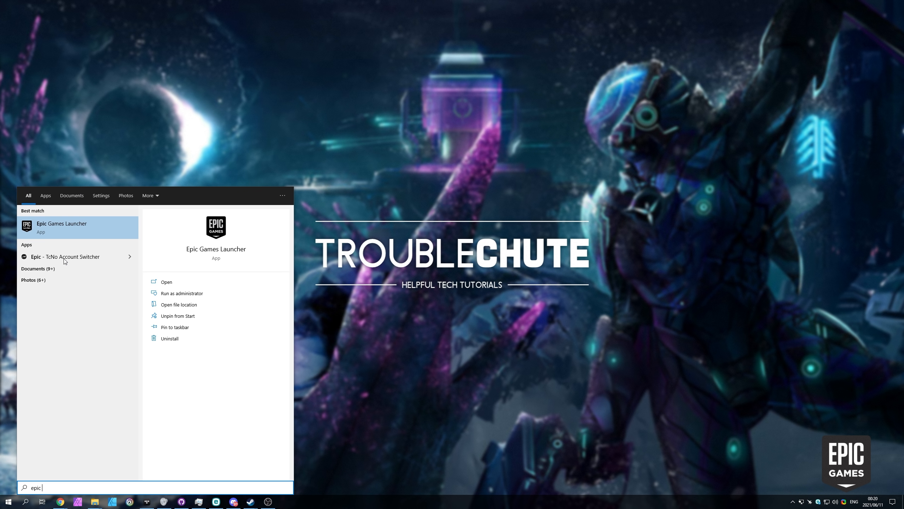
right_click(62, 227)
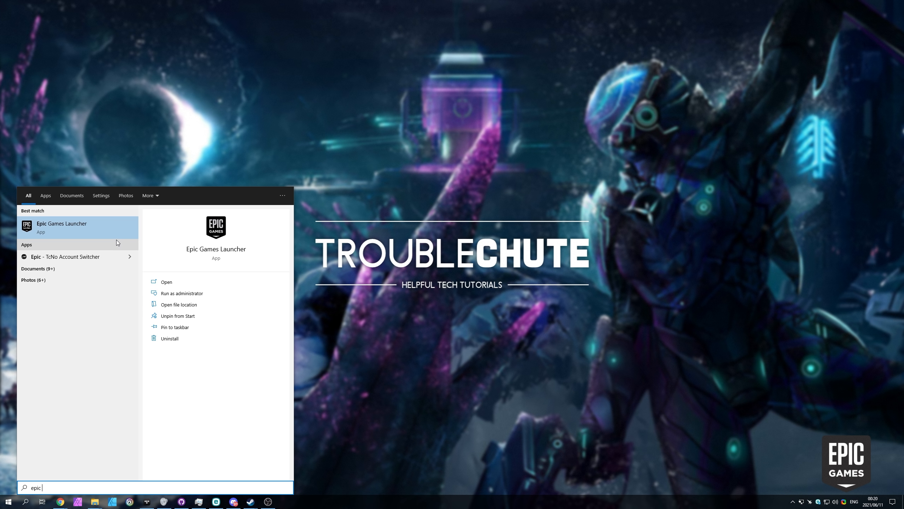
mouse_move(192, 293)
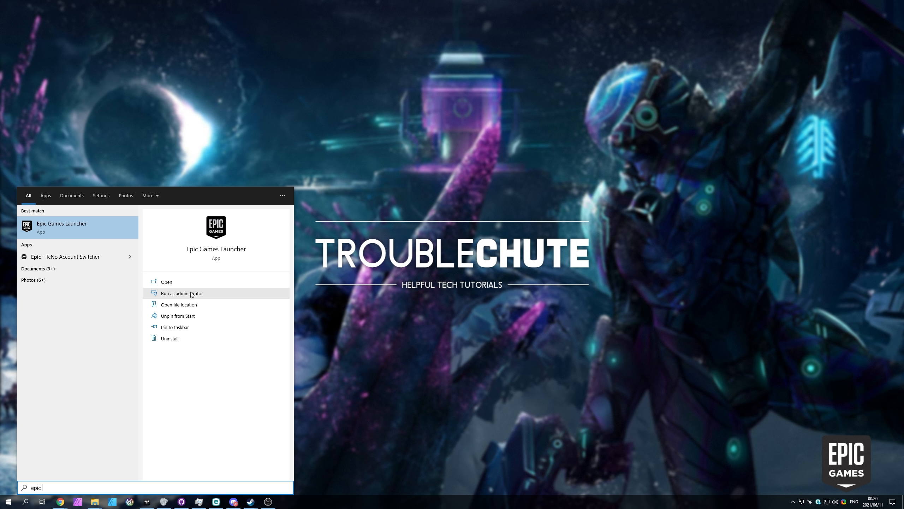
left_click(180, 293)
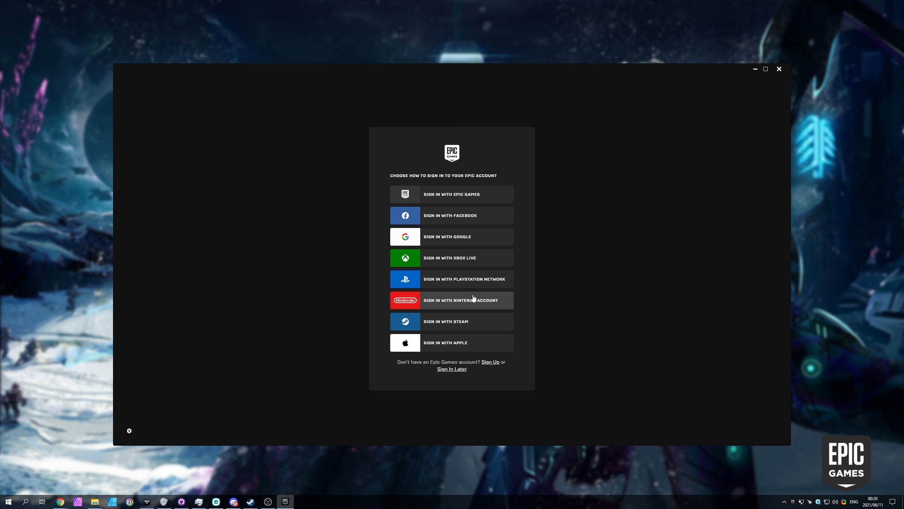
mouse_move(452, 193)
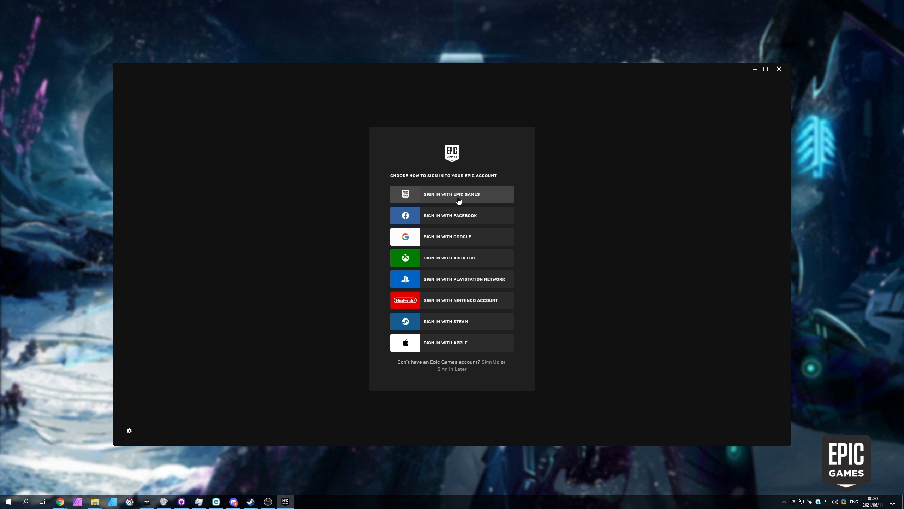
Choose Sign in with Epic Games and begin entering the account email.
left_click(451, 194)
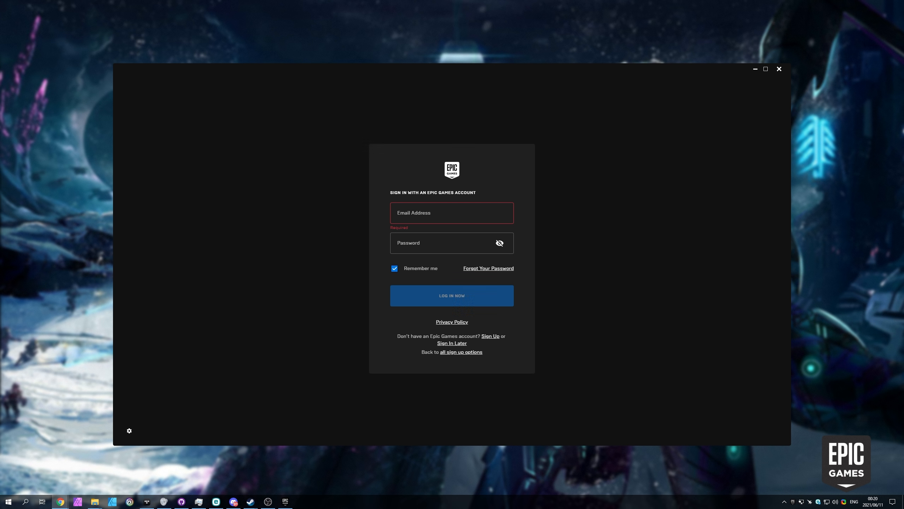
left_click(451, 295)
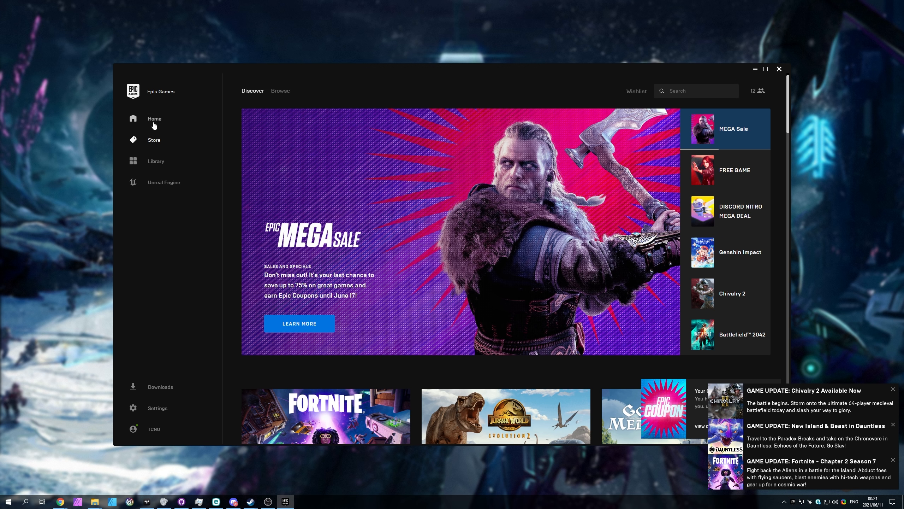
Go to the launcher's Home page showing Quick Launch, News and friends.
left_click(778, 91)
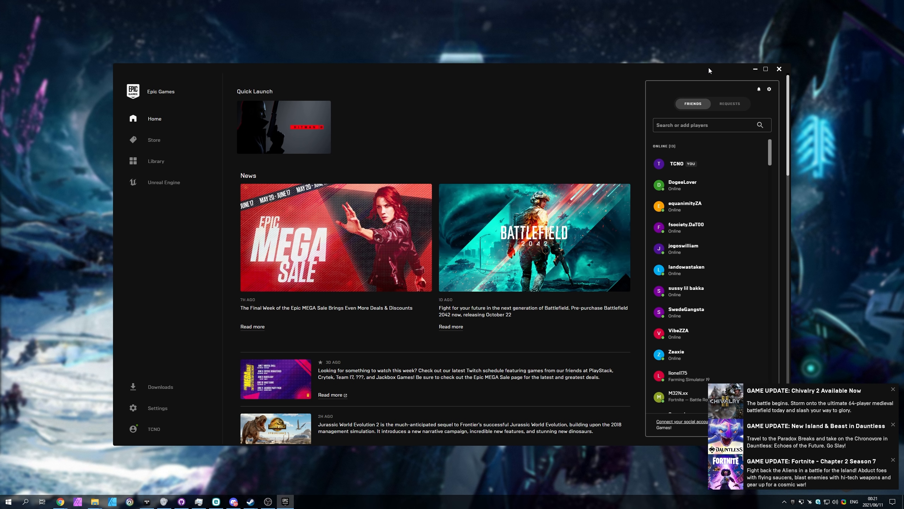
mouse_move(704, 85)
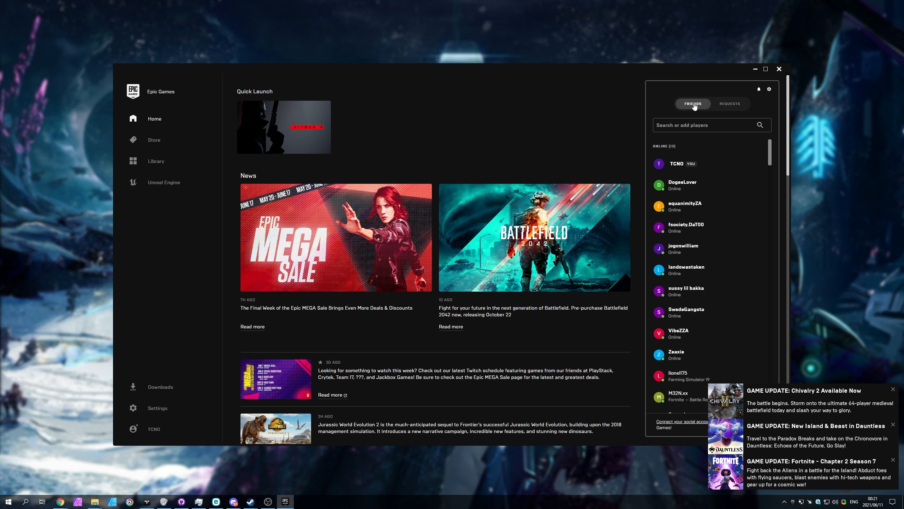
mouse_move(755, 69)
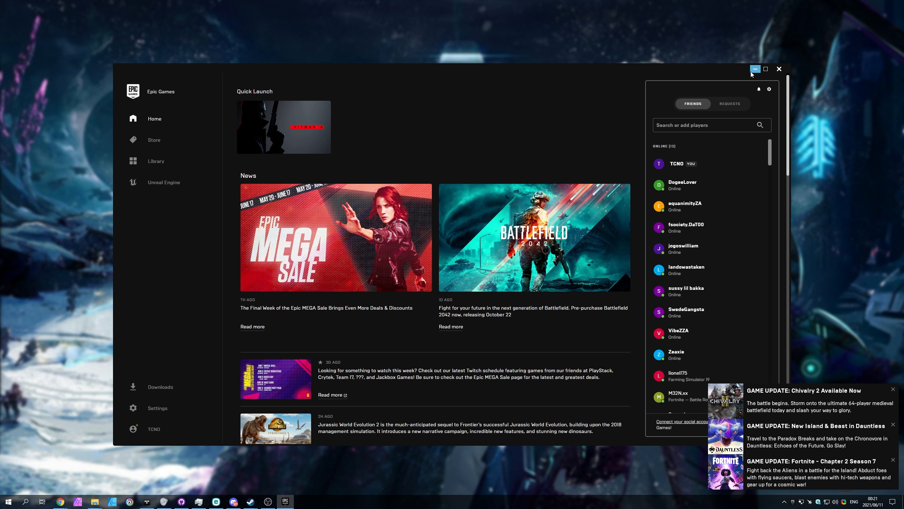
Minimise the launcher window and dismiss the game update notification toasts.
left_click(755, 70)
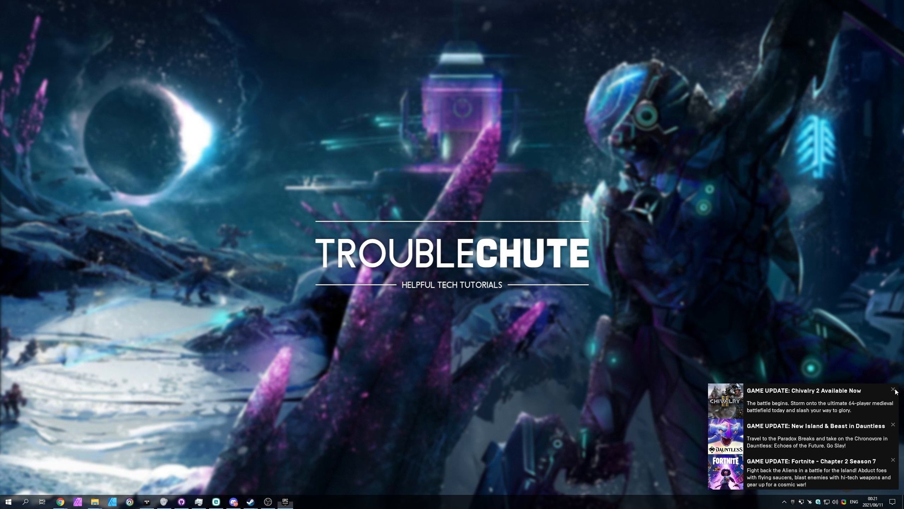
left_click(897, 390)
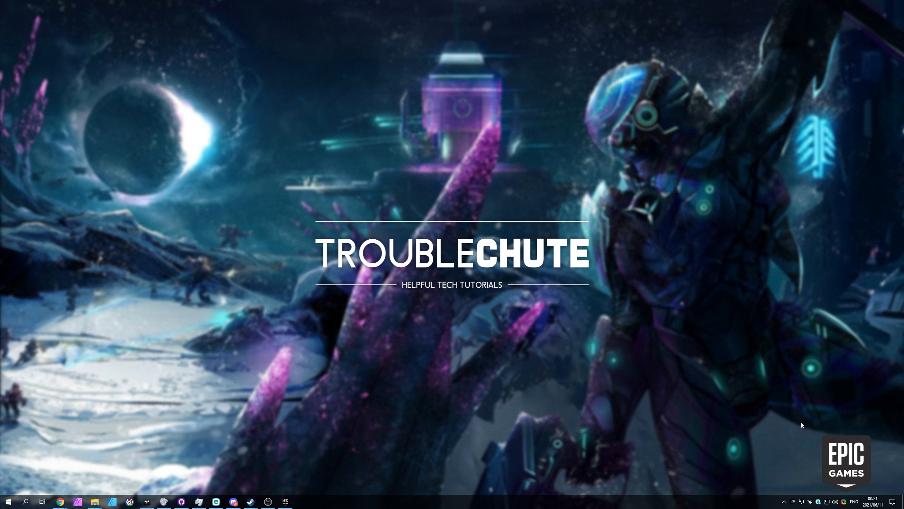
mouse_move(569, 313)
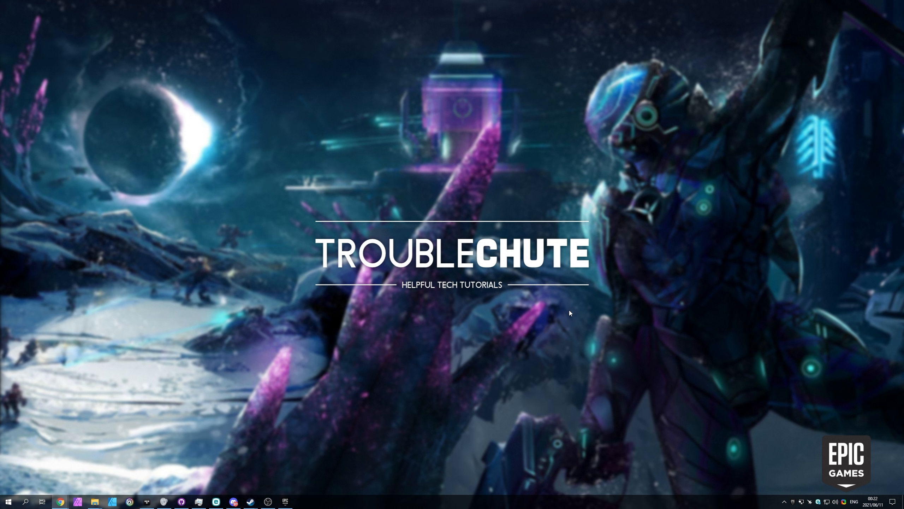